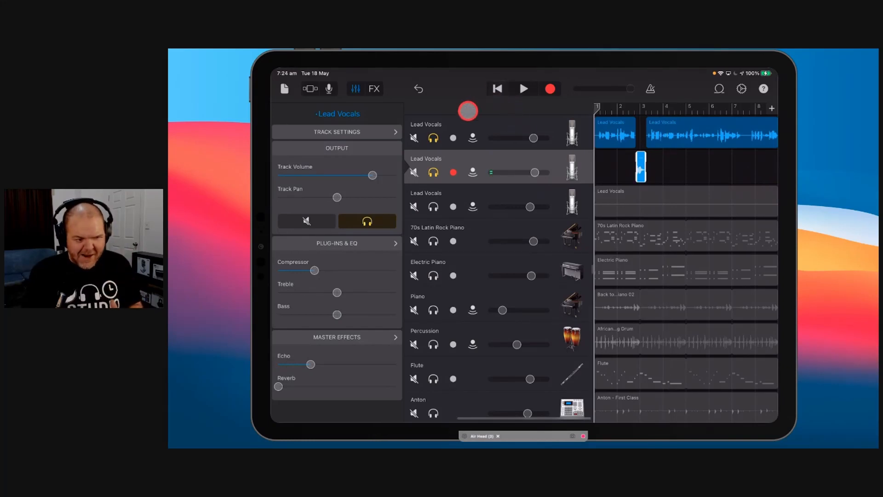
# Step: Unsolo the second Lead Vocals track and rewind playback to the song's start
pyautogui.click(434, 172)
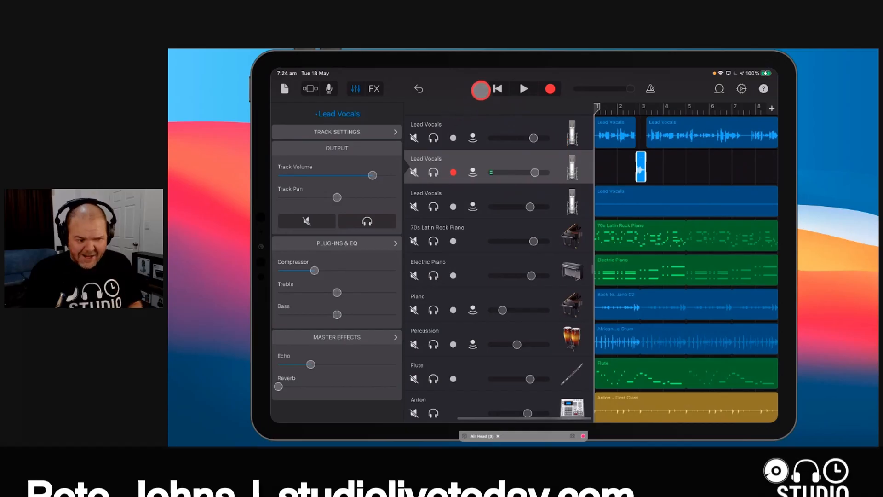
pyautogui.click(479, 88)
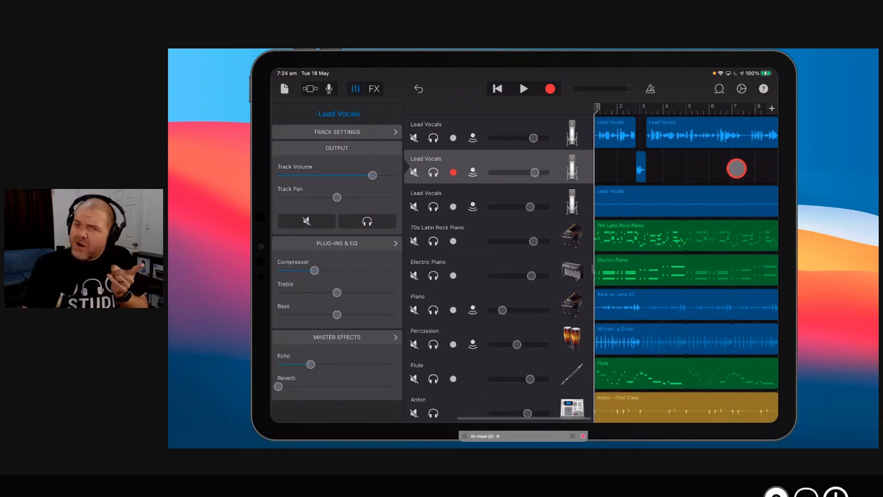
pyautogui.click(486, 124)
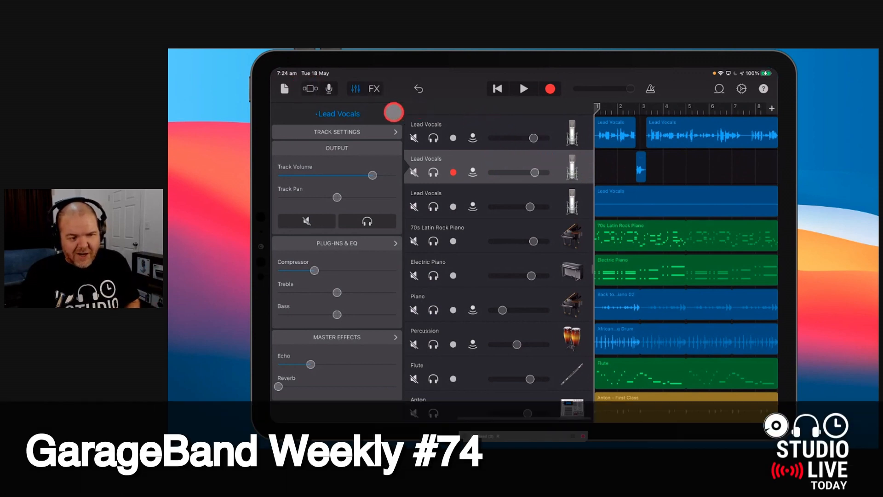
pyautogui.click(283, 89)
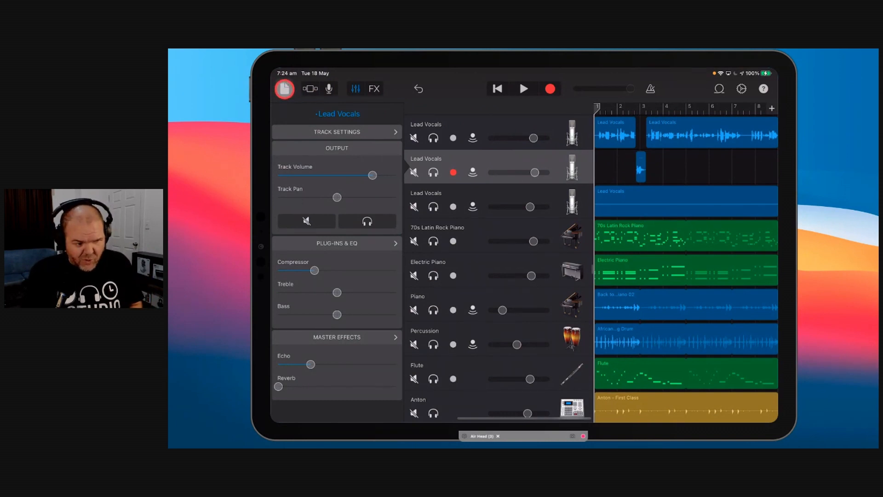
# Step: Close the song and long-press Reggae Gain in Recent to show its actions
pyautogui.click(284, 88)
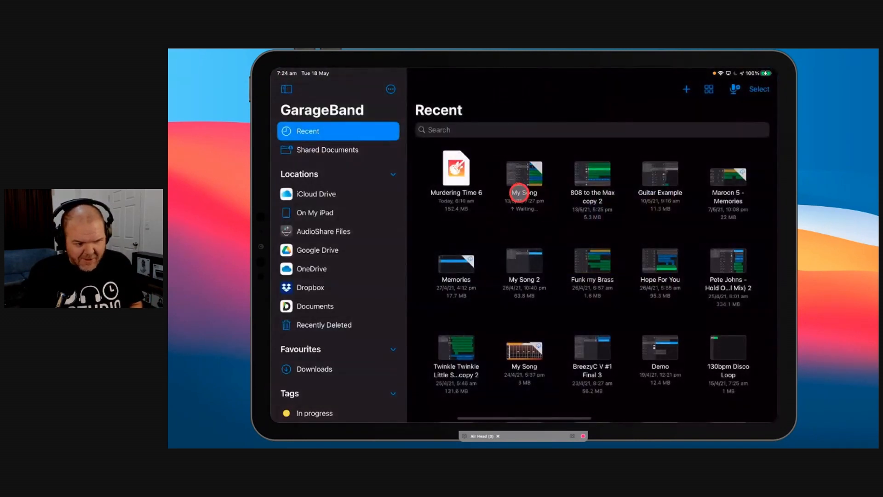
pyautogui.click(524, 178)
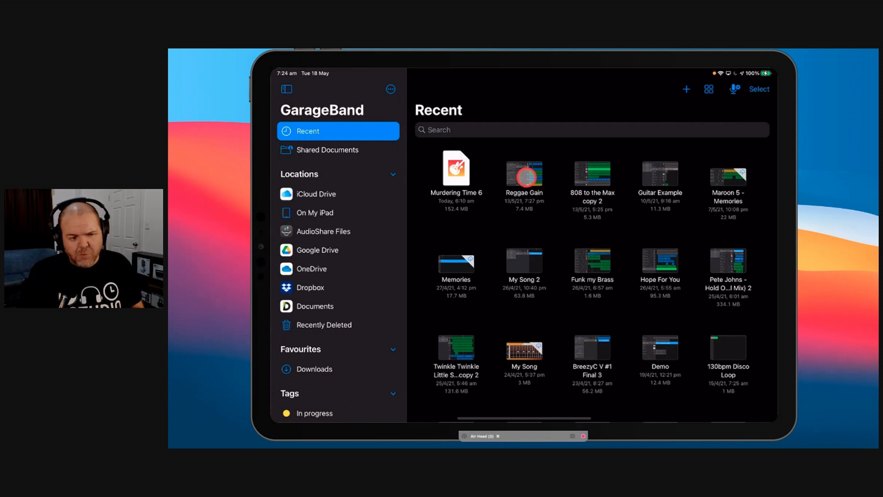
pyautogui.rightClick(524, 173)
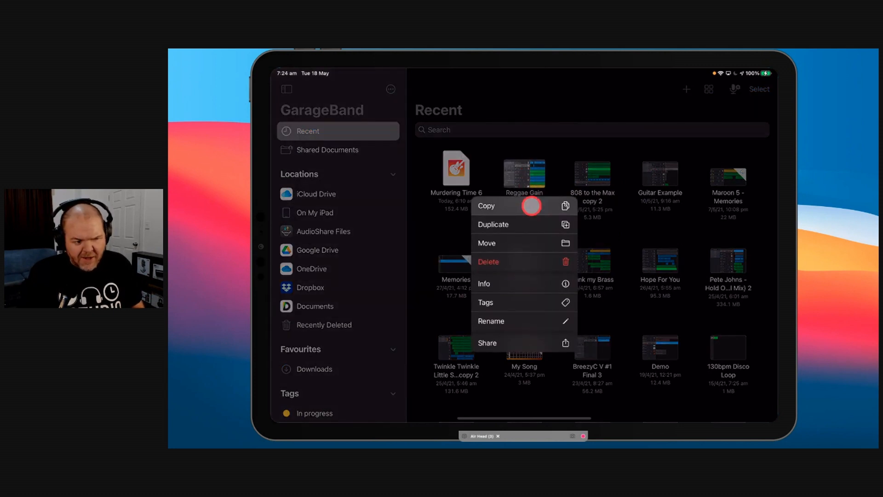
# Step: Share Reggae Gain as a song in Uncompressed (WAV) quality
pyautogui.click(487, 342)
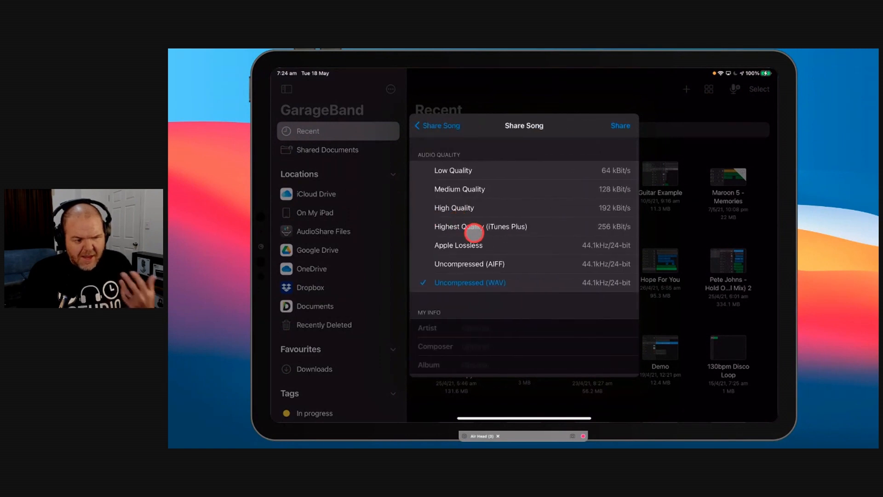
pyautogui.moveTo(496, 286)
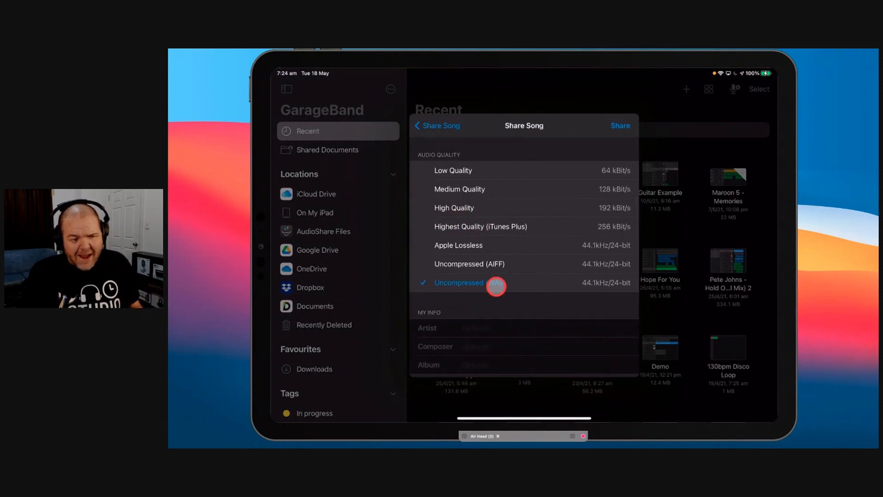
pyautogui.moveTo(494, 179)
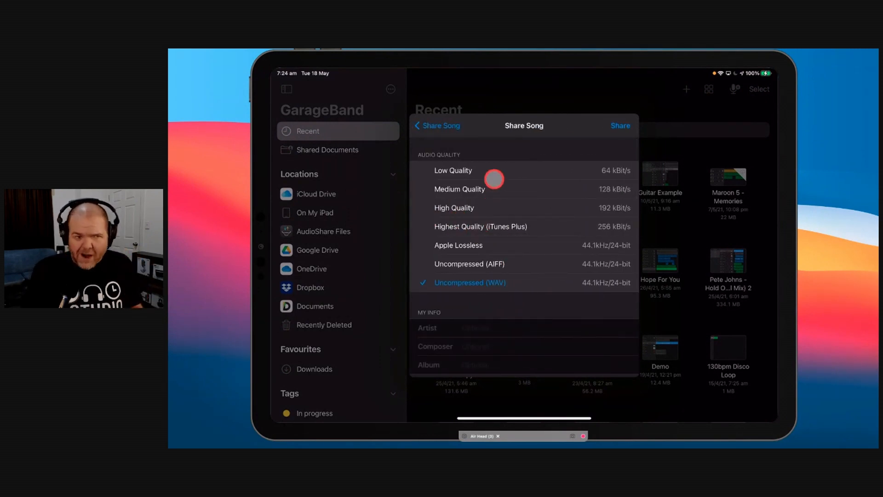
pyautogui.moveTo(495, 243)
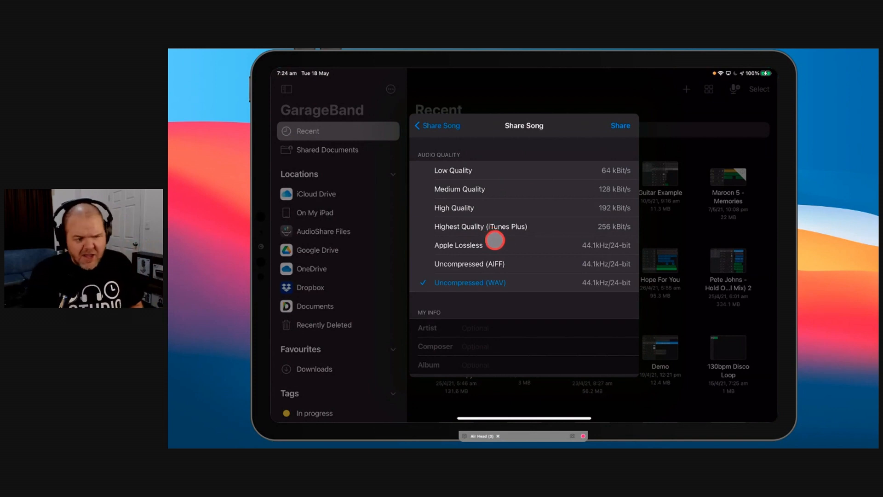
pyautogui.moveTo(507, 247)
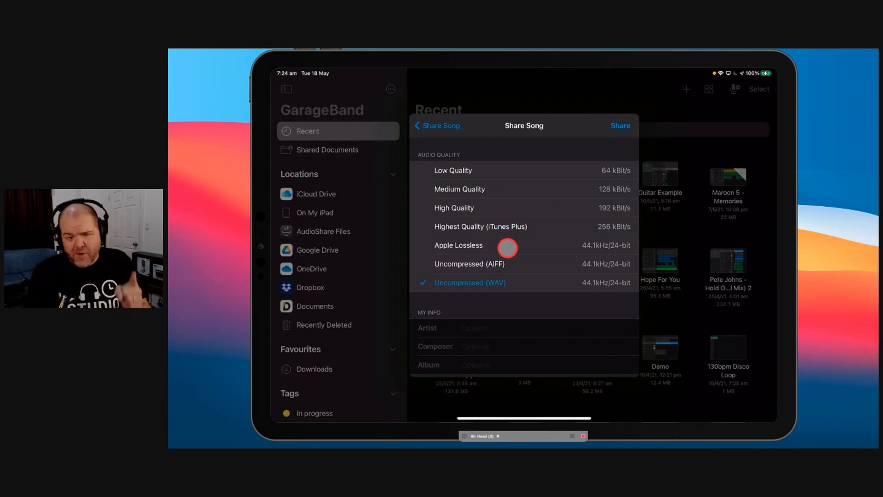
pyautogui.moveTo(533, 174)
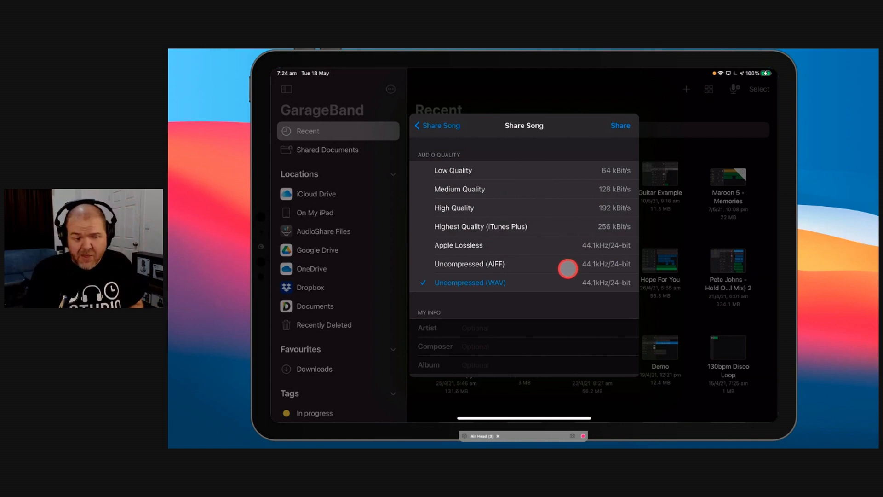
pyautogui.moveTo(492, 288)
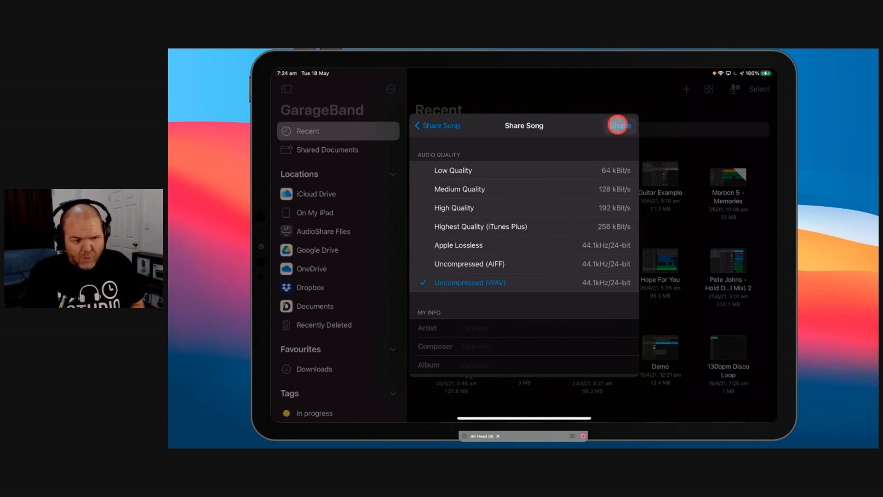
pyautogui.click(618, 125)
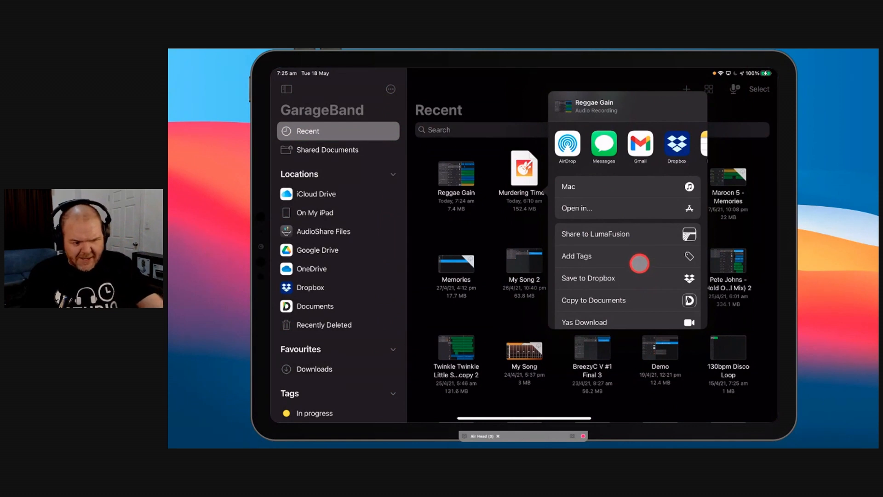
# Step: Scroll the share sheet while the Reggae Gain export progresses
pyautogui.scroll(3)
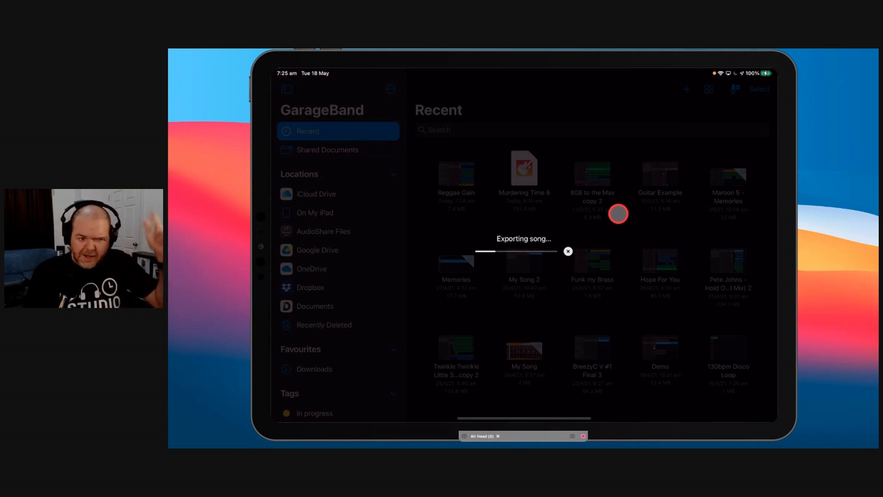
# Step: Search the App Store for 'voice record pro'
pyautogui.write('vo')
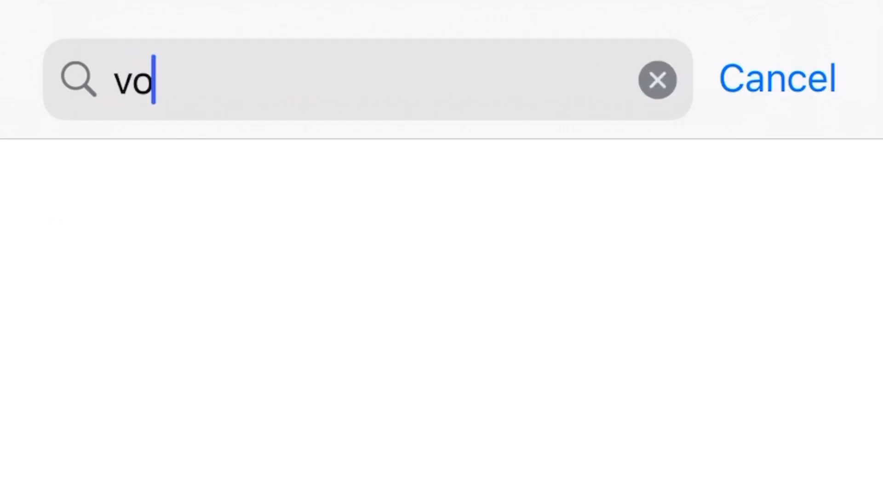
pyautogui.write('ice record pro')
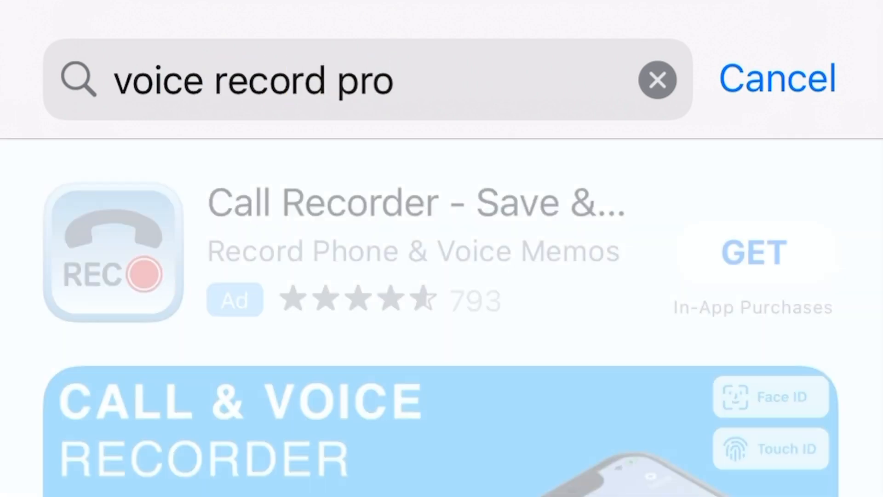
pyautogui.scroll(-3)
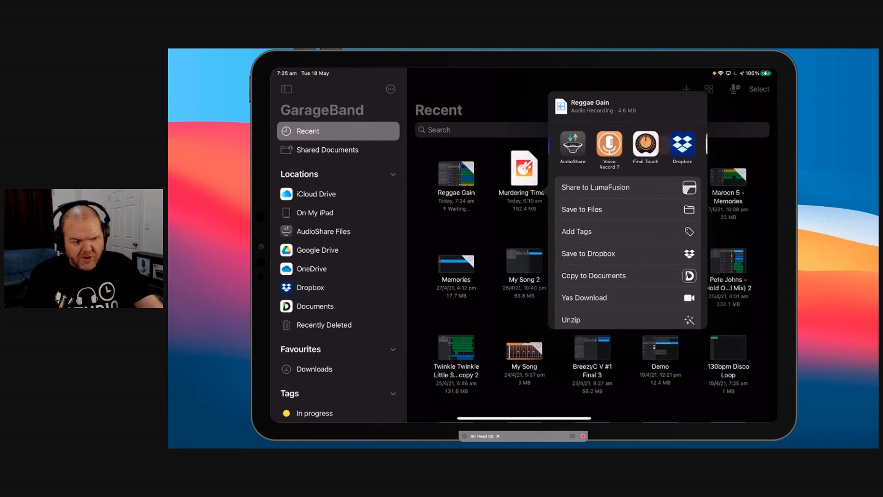
# Step: Open the full share app list and edit the favourite apps
pyautogui.hscroll(-3)
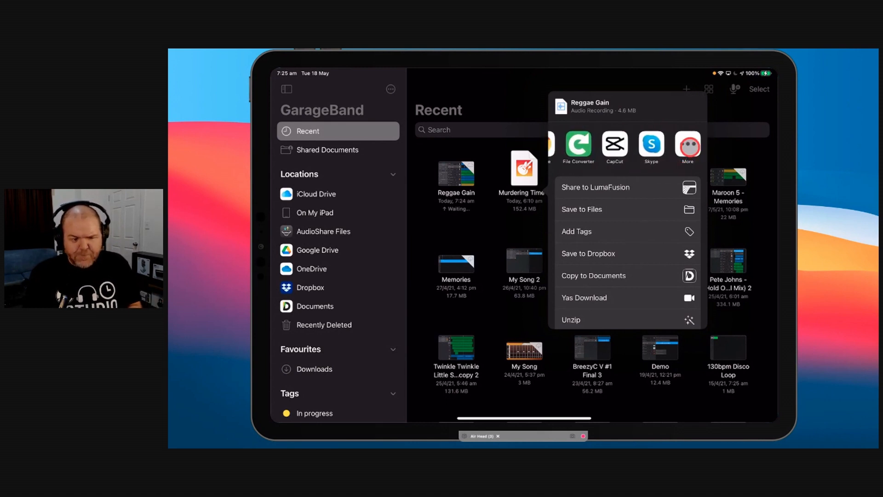
pyautogui.click(687, 144)
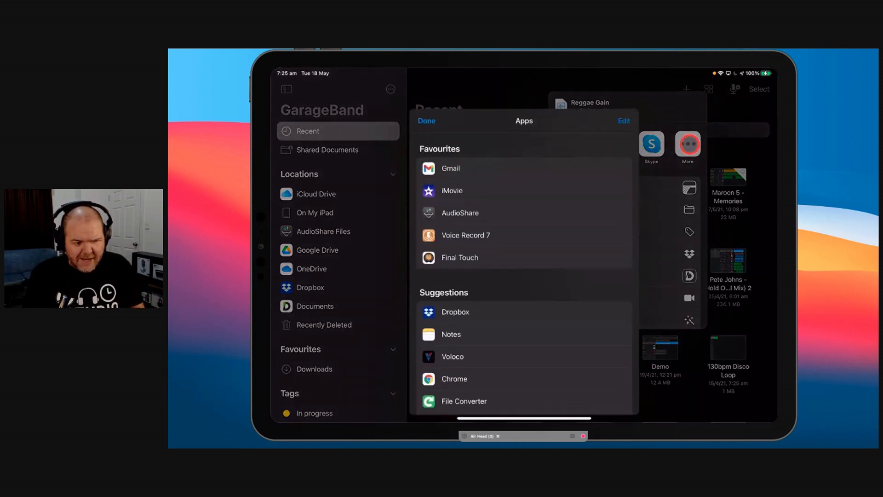
pyautogui.scroll(-3)
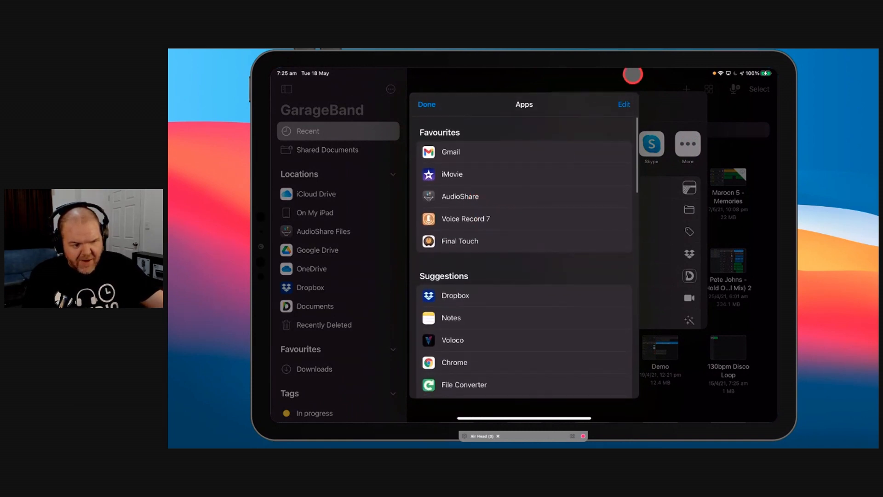
pyautogui.click(623, 105)
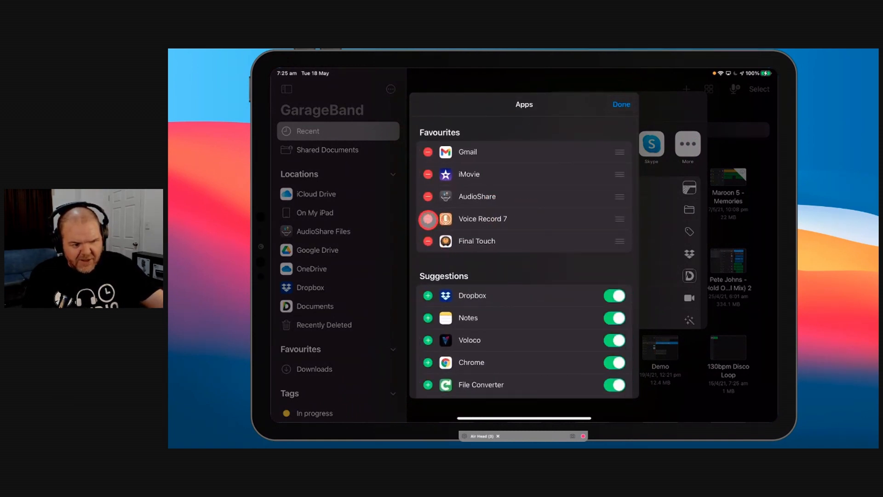
pyautogui.click(427, 219)
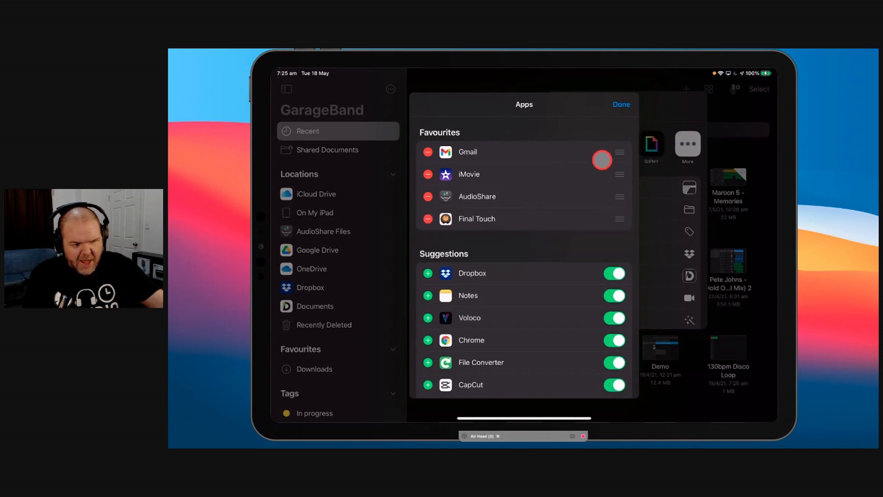
pyautogui.click(621, 104)
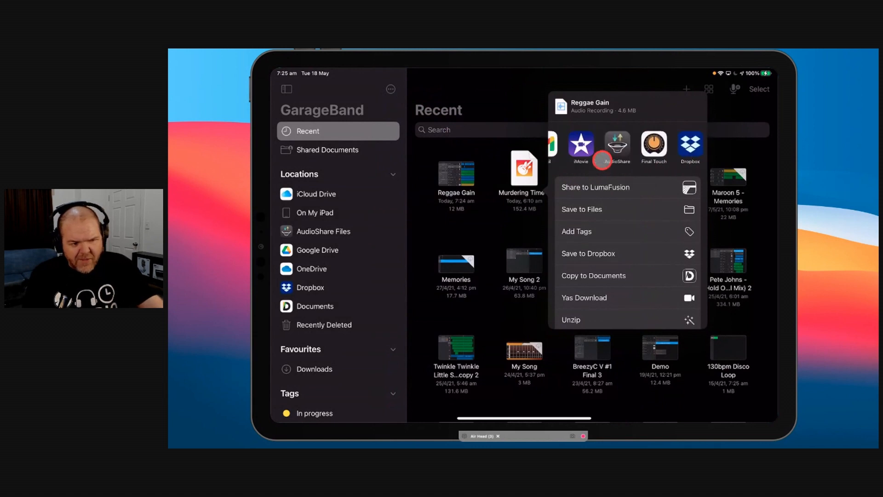
# Step: Send the Reggae Gain recording to Voice Record 7 from the app list
pyautogui.hscroll(-3)
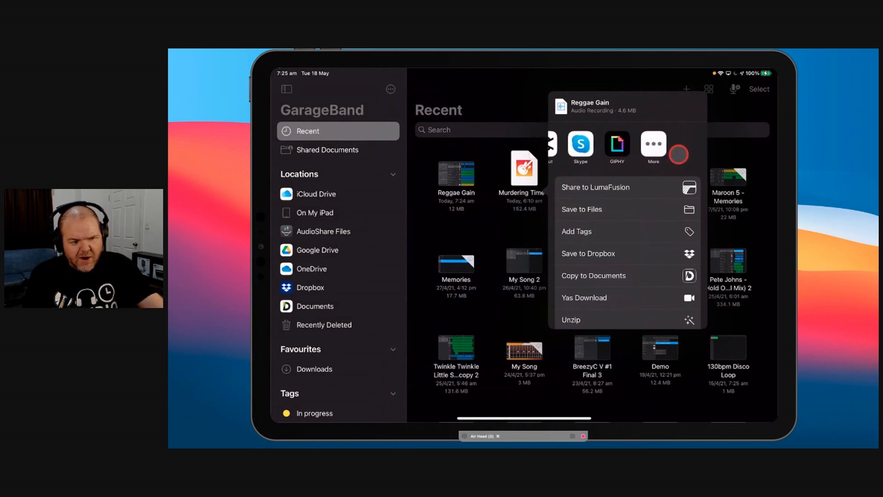
pyautogui.click(653, 144)
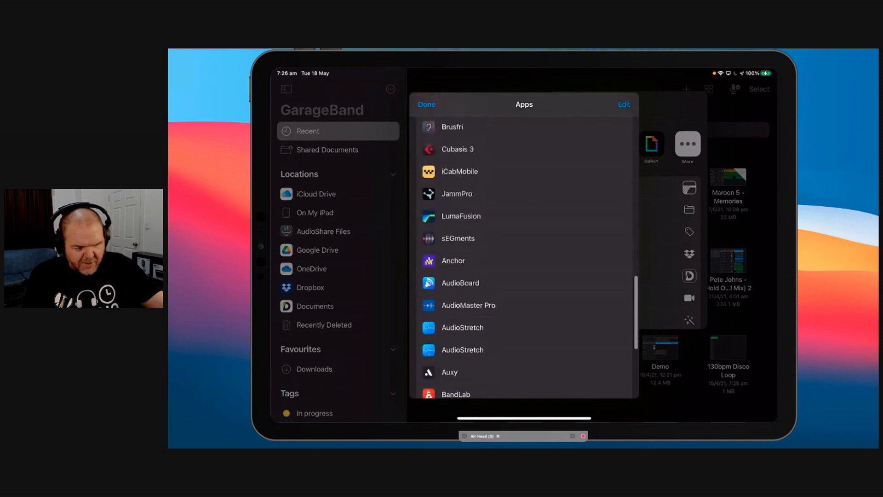
pyautogui.scroll(-3)
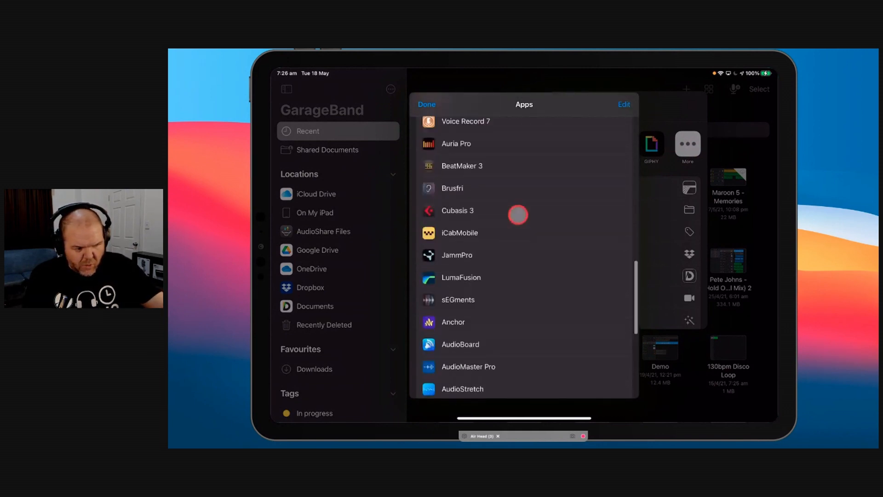
pyautogui.scroll(3)
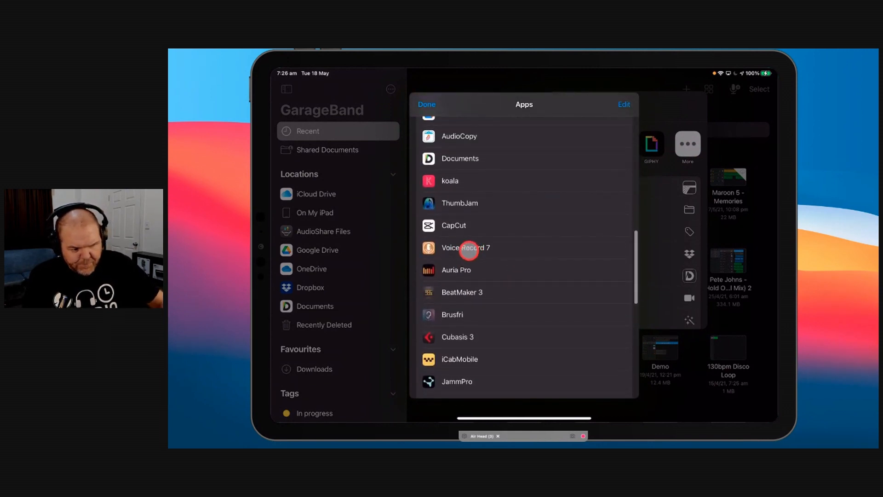
pyautogui.click(466, 247)
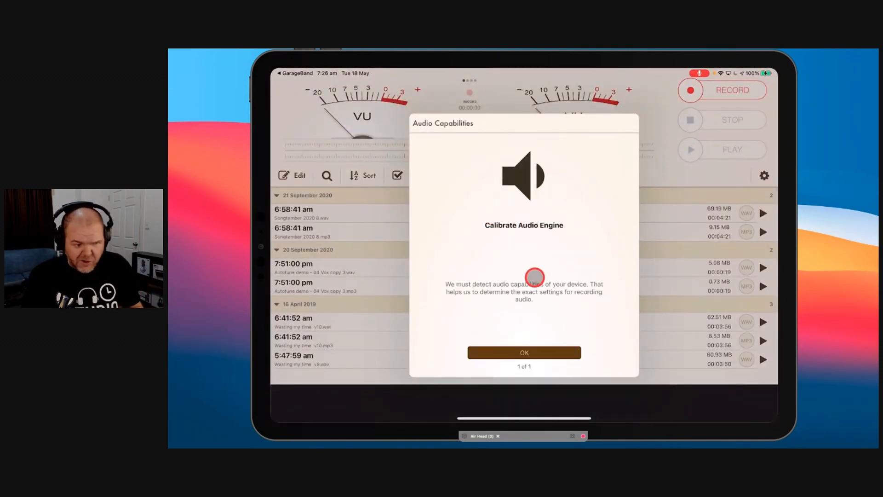
# Step: Accept the Audio Capabilities alert and confirm importing Reggae Gain.wav
pyautogui.click(523, 352)
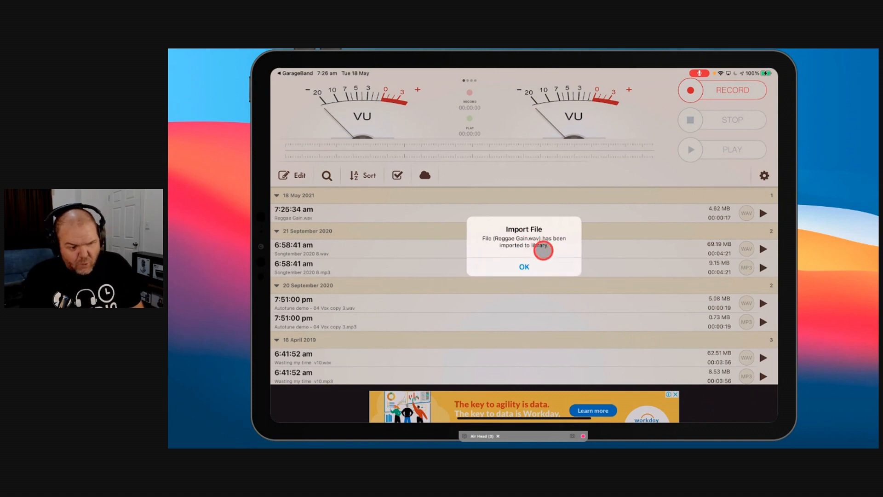
pyautogui.moveTo(552, 270)
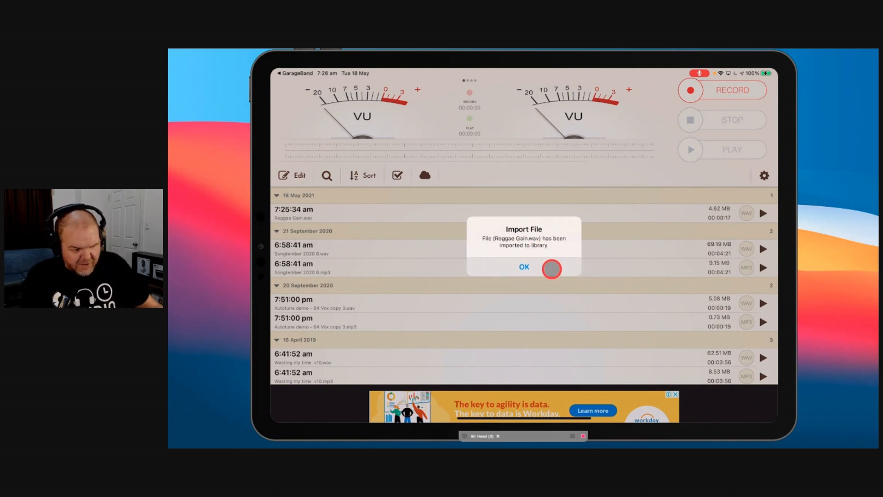
pyautogui.click(523, 267)
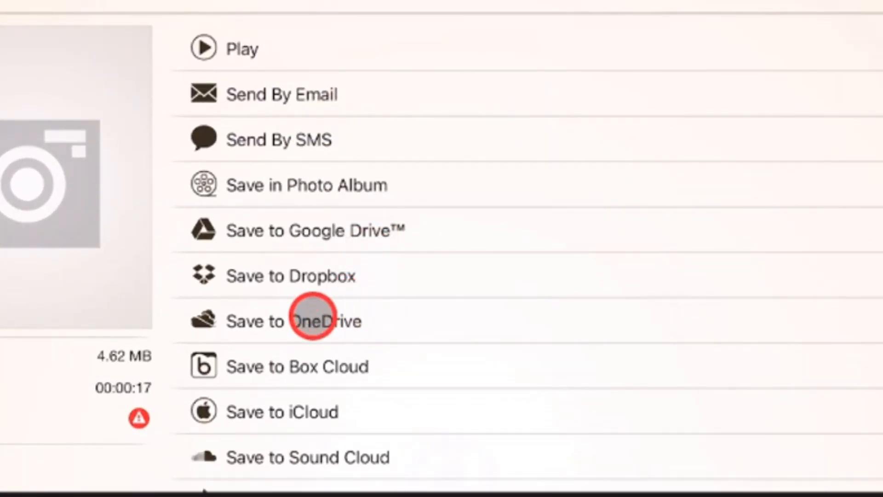
# Step: Scroll the recording's action list and choose Advanced Converter
pyautogui.scroll(-3)
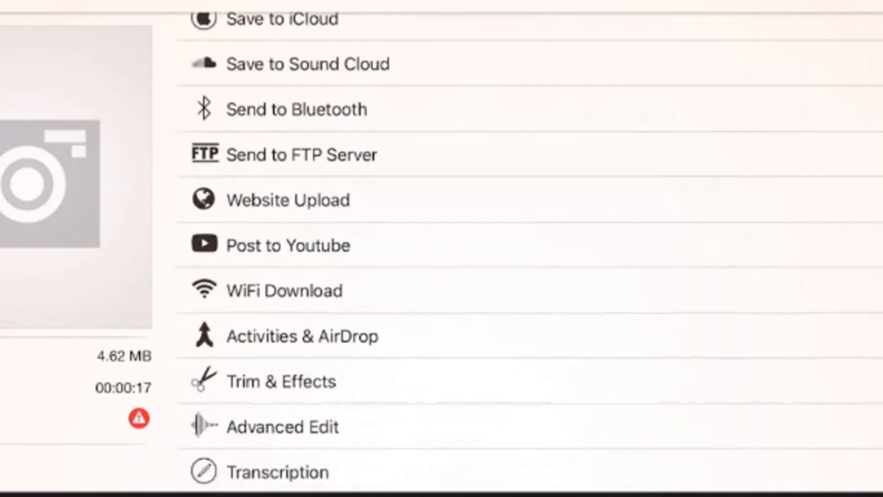
pyautogui.scroll(-3)
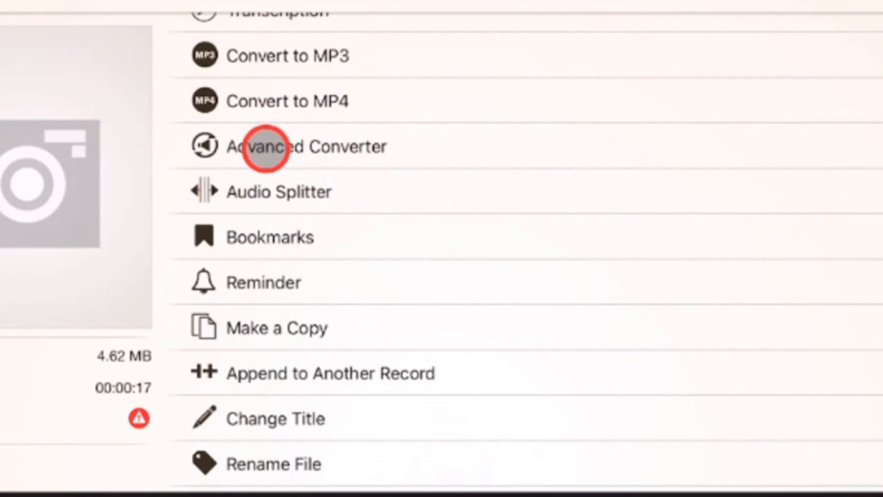
pyautogui.click(293, 146)
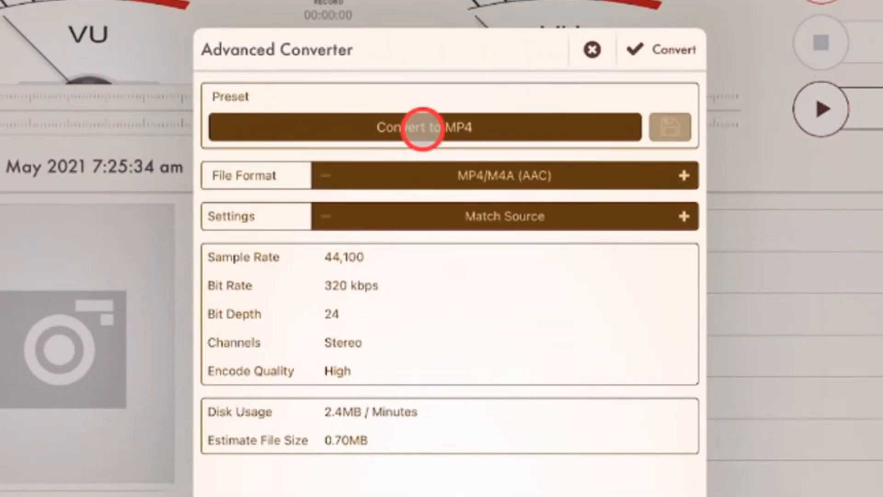
# Step: Show the Advanced Converter's list of conversion presets
pyautogui.click(422, 127)
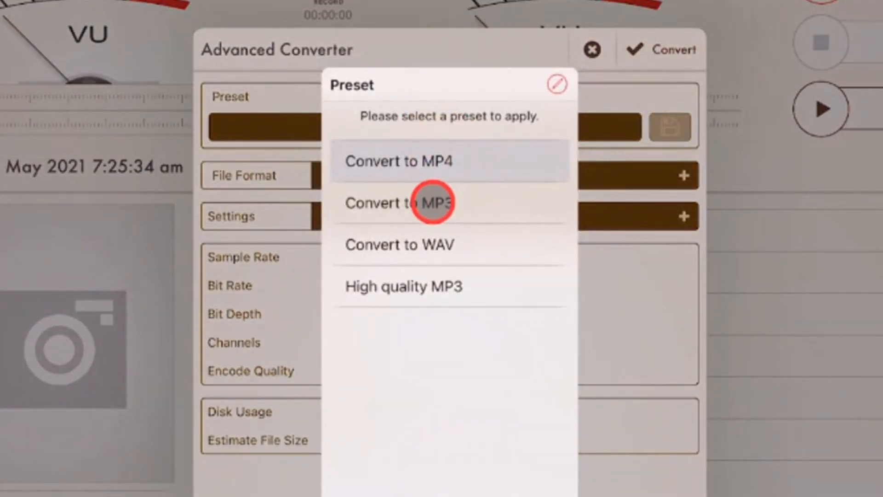
pyautogui.moveTo(443, 297)
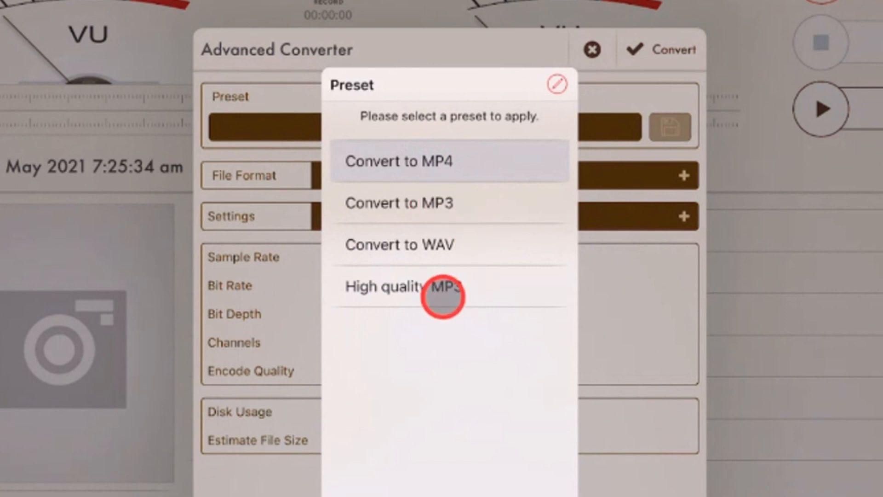
pyautogui.moveTo(437, 203)
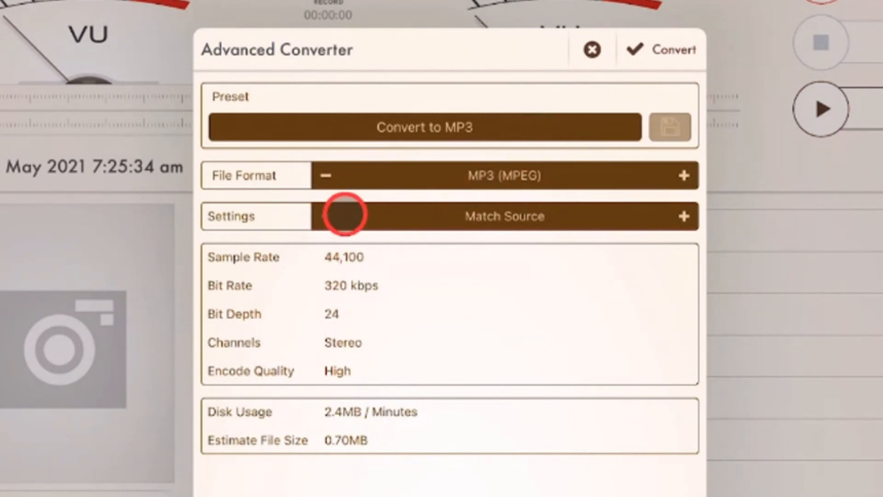
# Step: Switch the converter settings from matching the source to manual
pyautogui.click(683, 216)
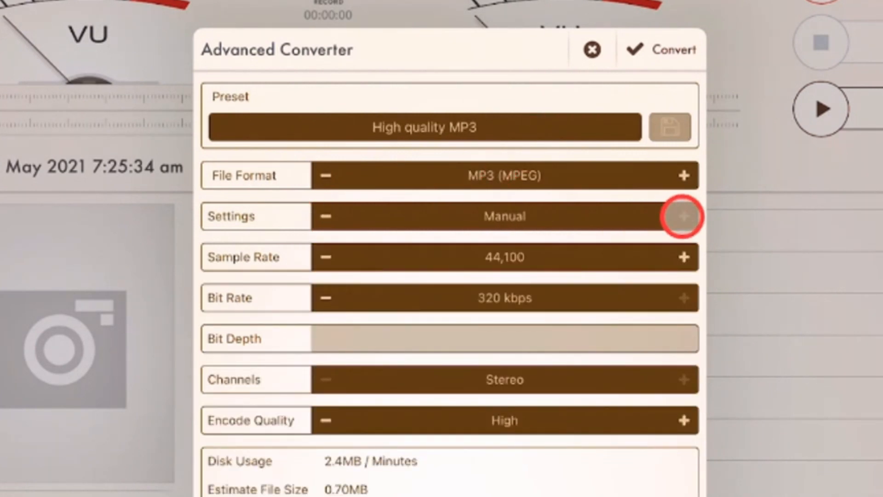
pyautogui.click(684, 216)
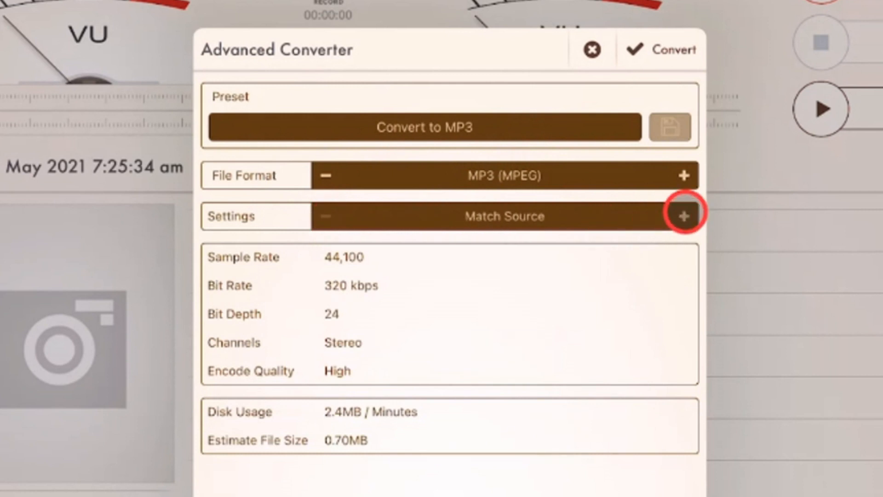
pyautogui.click(683, 216)
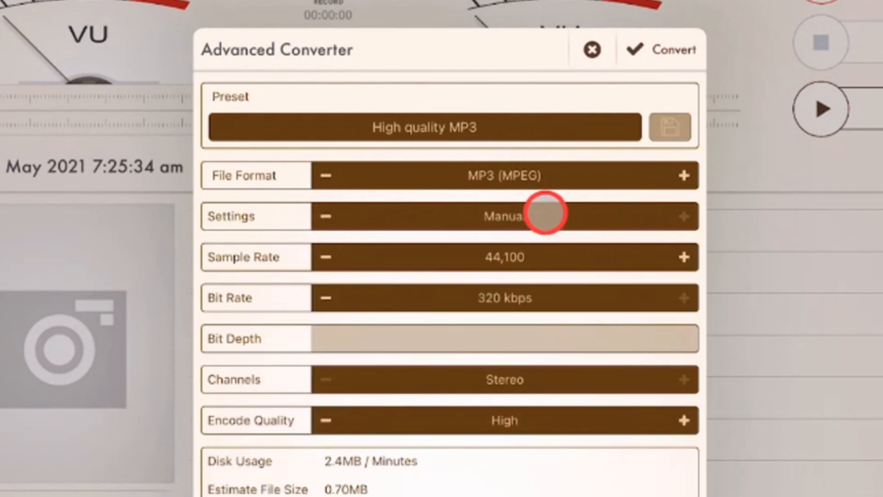
pyautogui.moveTo(685, 256)
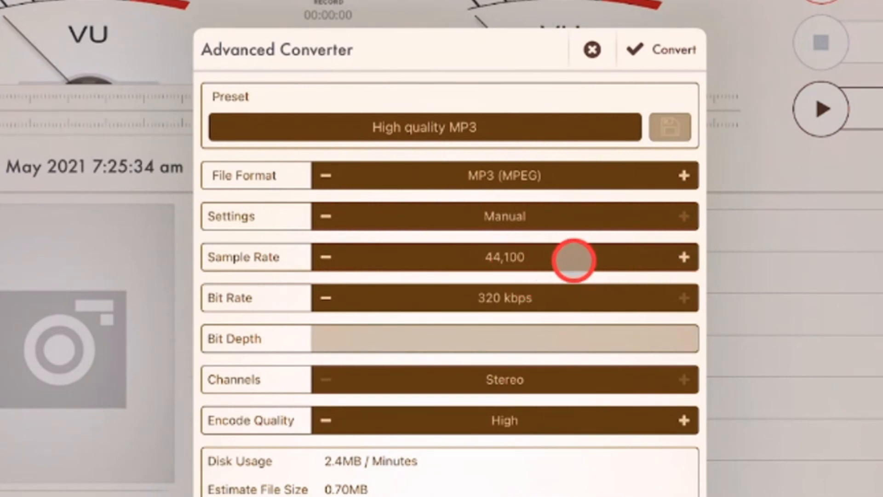
pyautogui.moveTo(512, 298)
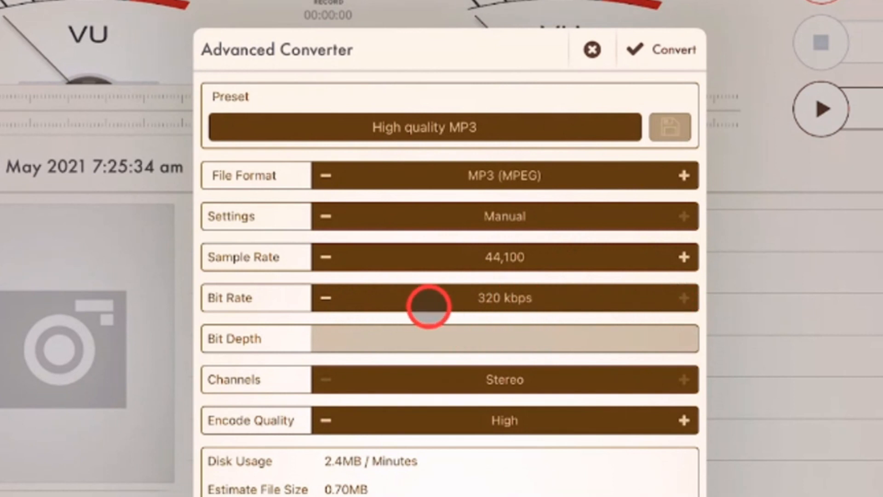
# Step: Set the MP3 bit rate to 320 kbps
pyautogui.click(325, 298)
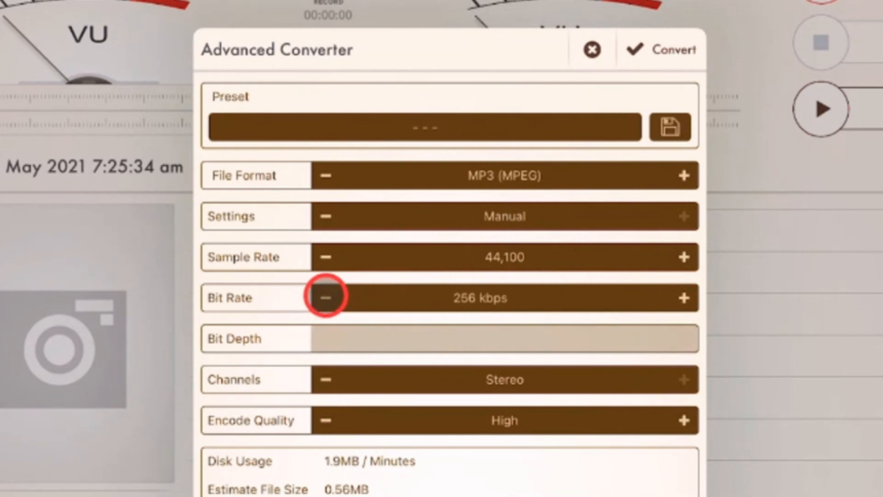
pyautogui.click(325, 298)
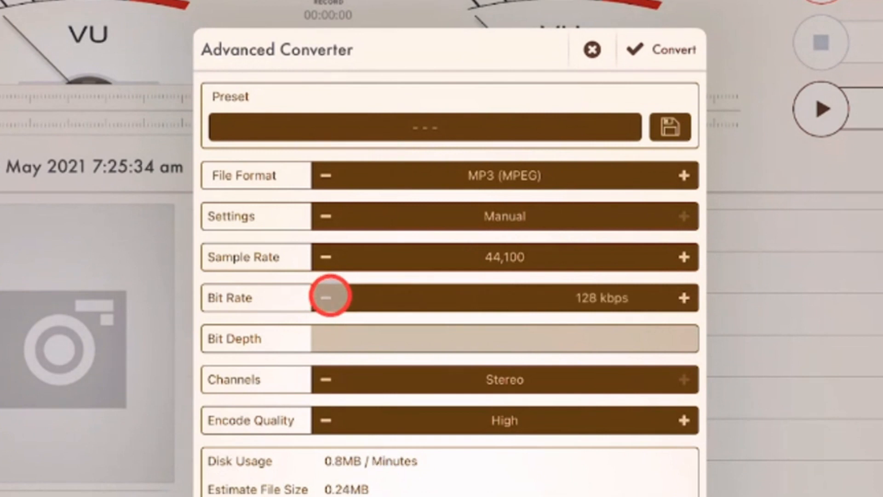
pyautogui.click(326, 298)
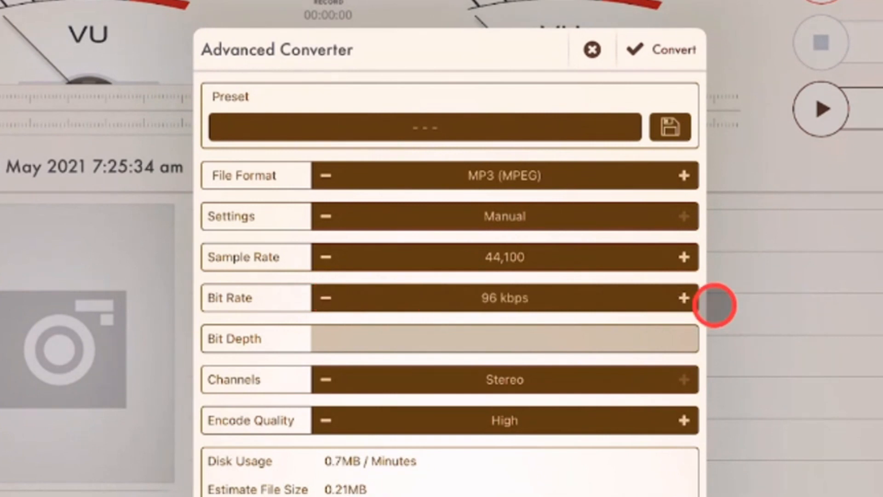
pyautogui.click(684, 298)
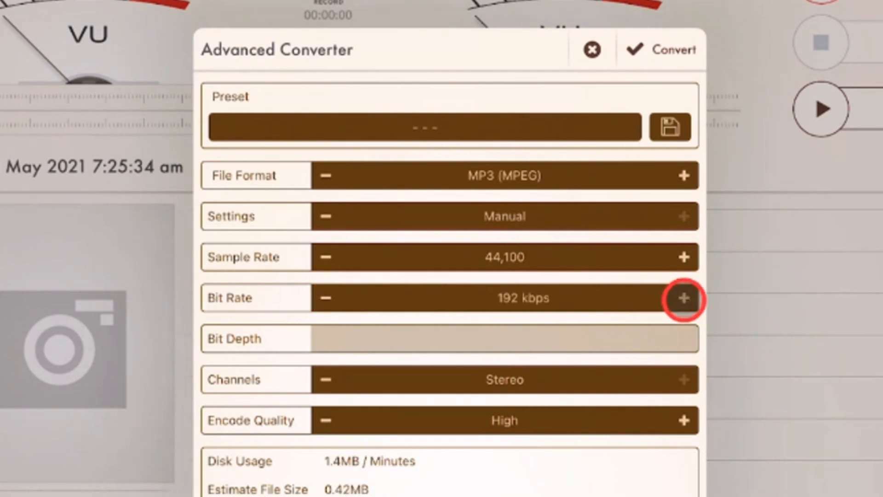
pyautogui.click(684, 298)
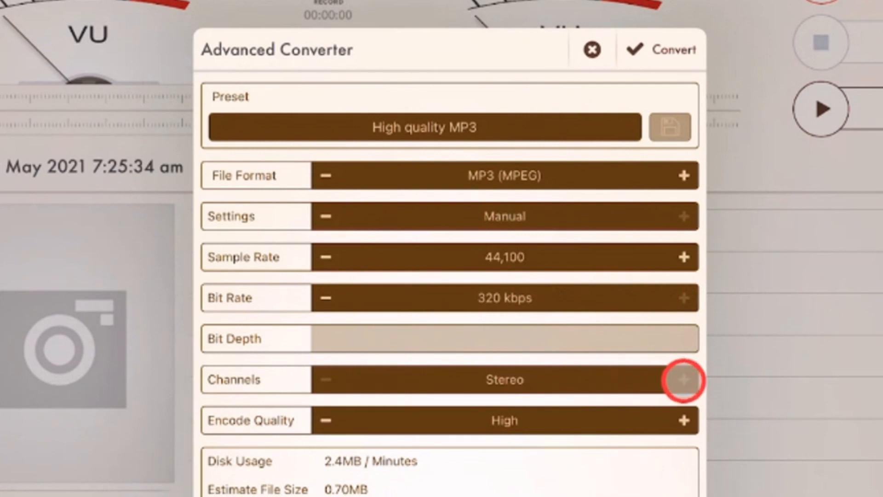
pyautogui.moveTo(557, 244)
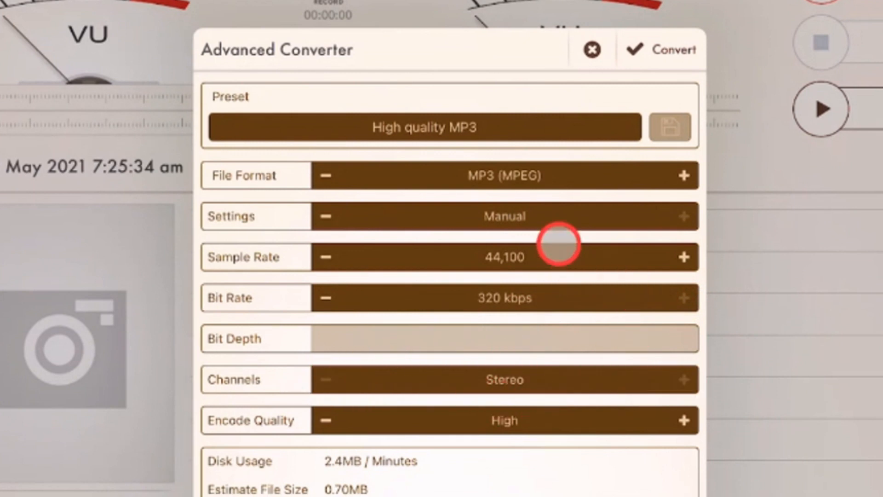
pyautogui.moveTo(585, 407)
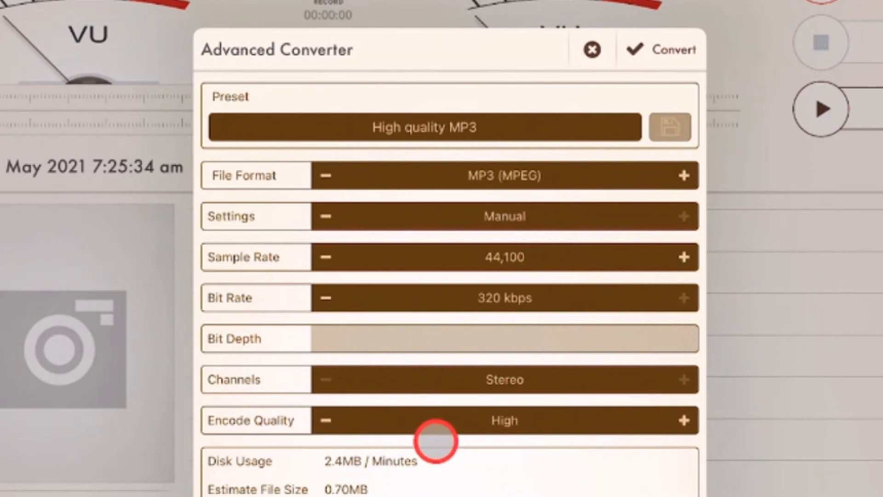
pyautogui.moveTo(290, 462)
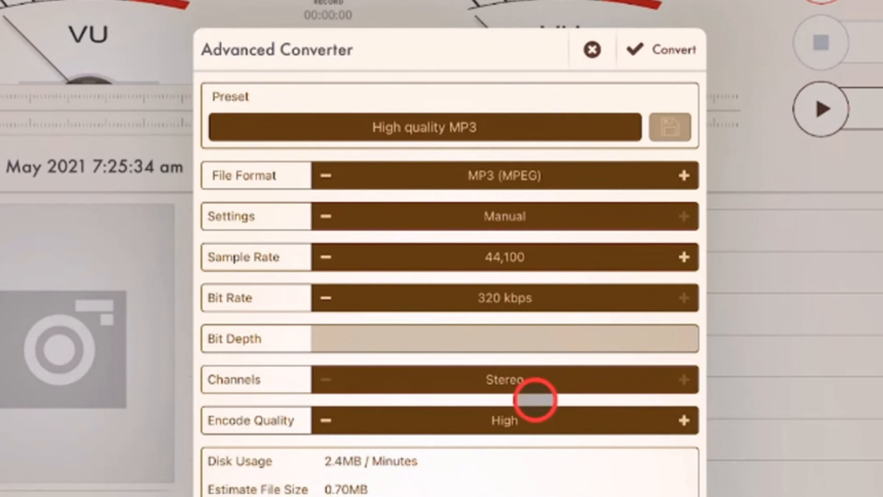
# Step: Convert Reggae Gain to a 0.67 MB MP3, dismiss the success alert, and review its options
pyautogui.click(672, 49)
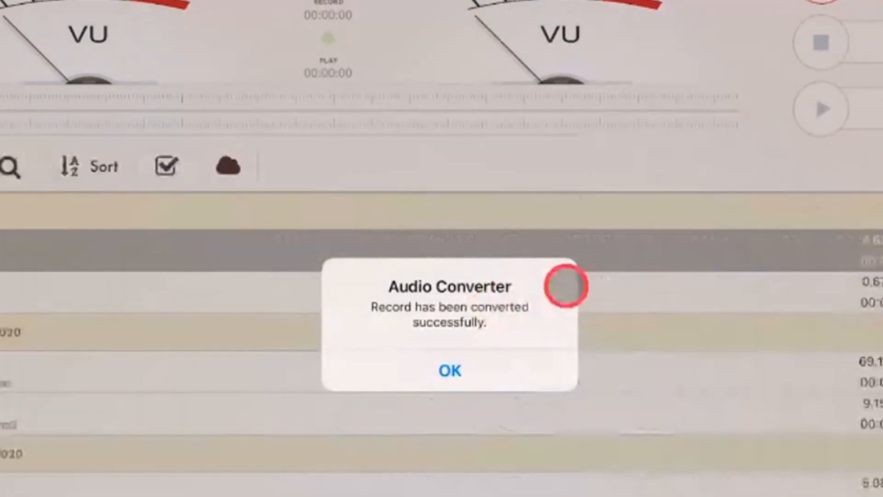
pyautogui.click(449, 371)
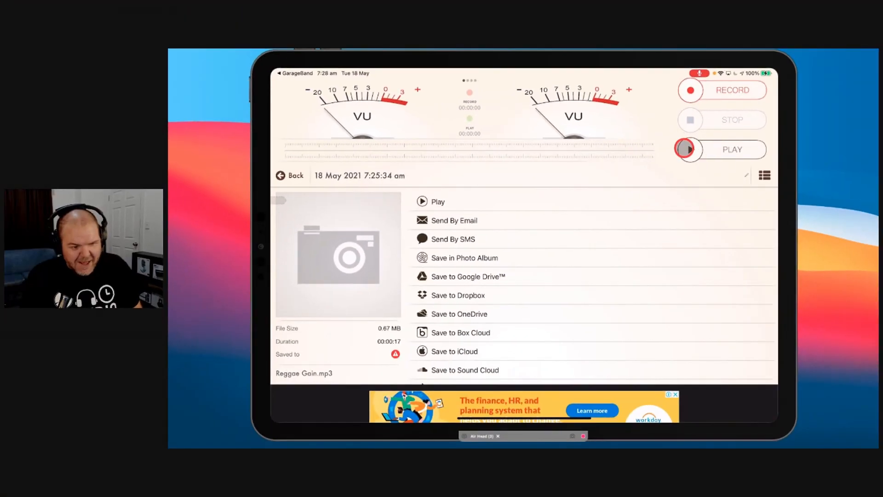
pyautogui.click(439, 201)
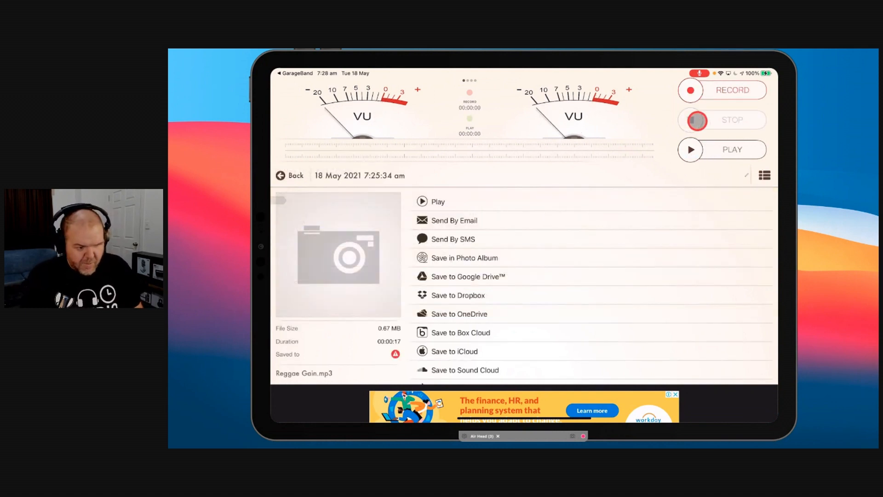
pyautogui.scroll(-3)
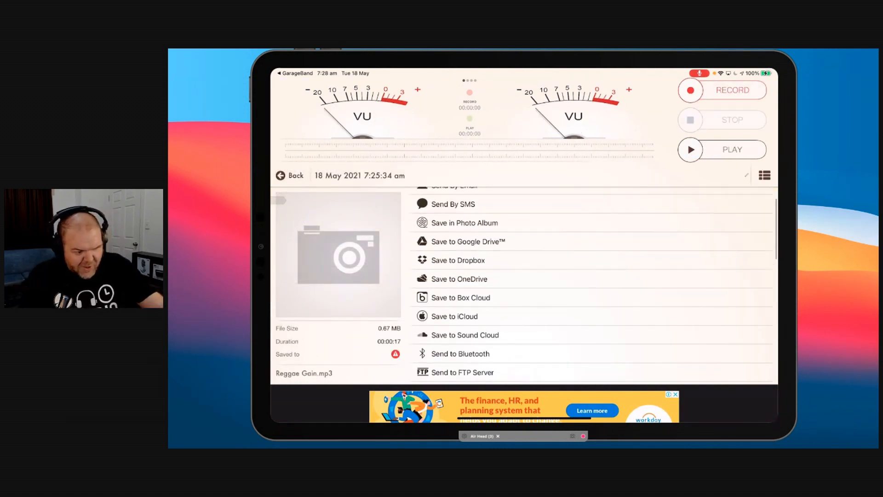
pyautogui.scroll(3)
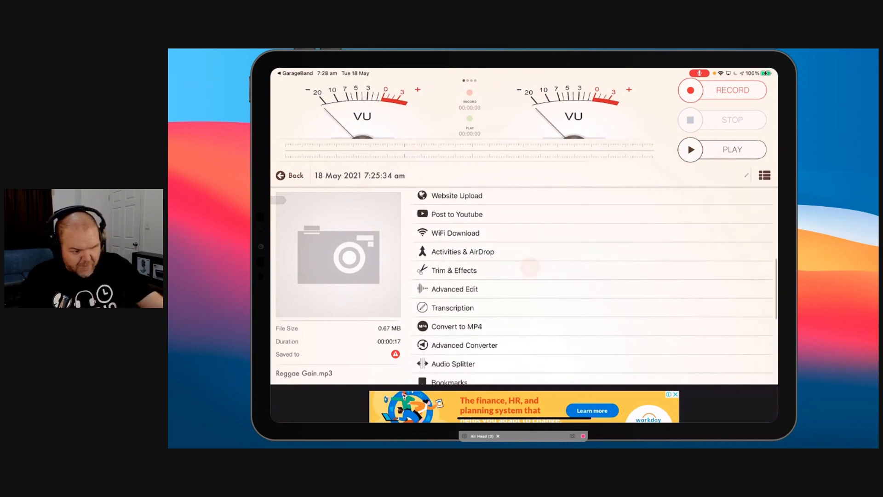
# Step: Save Reggae Gain.mp3 to Files in iCloud Drive's Studio Live Today folder
pyautogui.scroll(3)
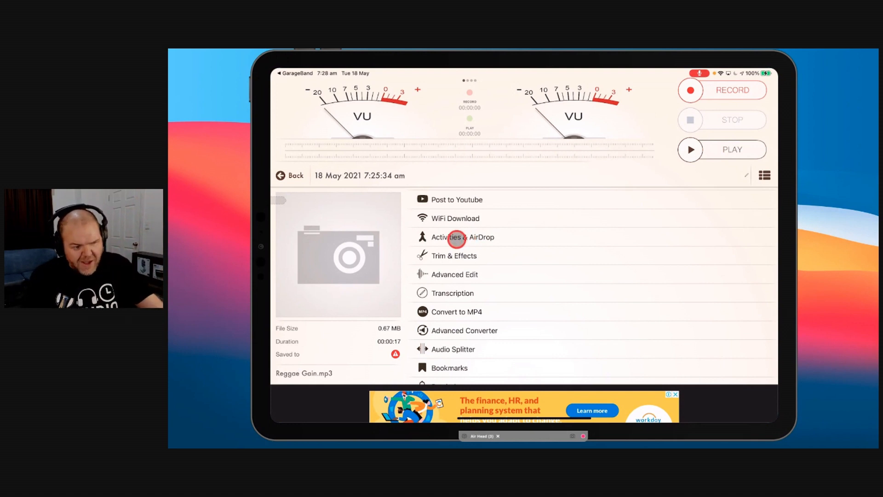
pyautogui.click(463, 237)
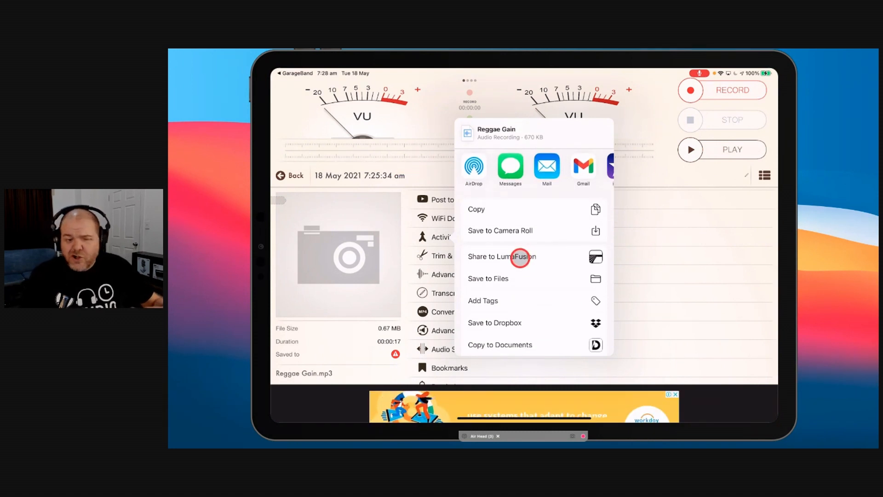
pyautogui.hscroll(-3)
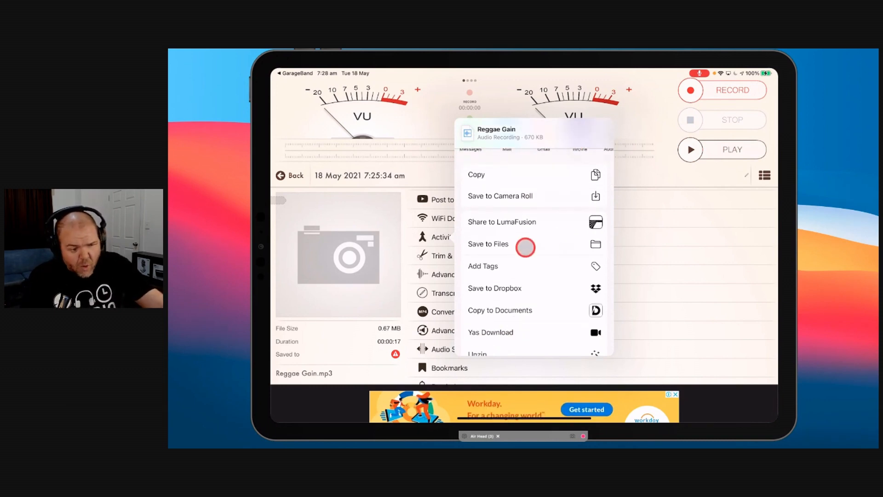
pyautogui.click(487, 244)
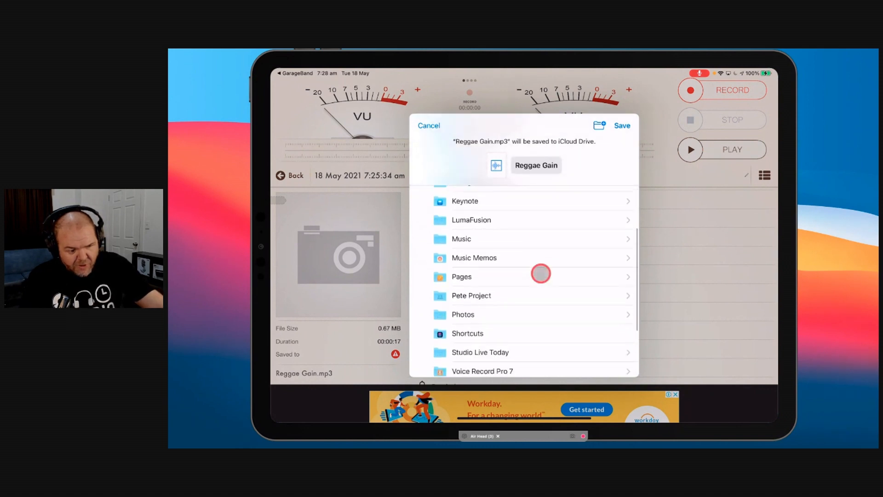
pyautogui.click(479, 352)
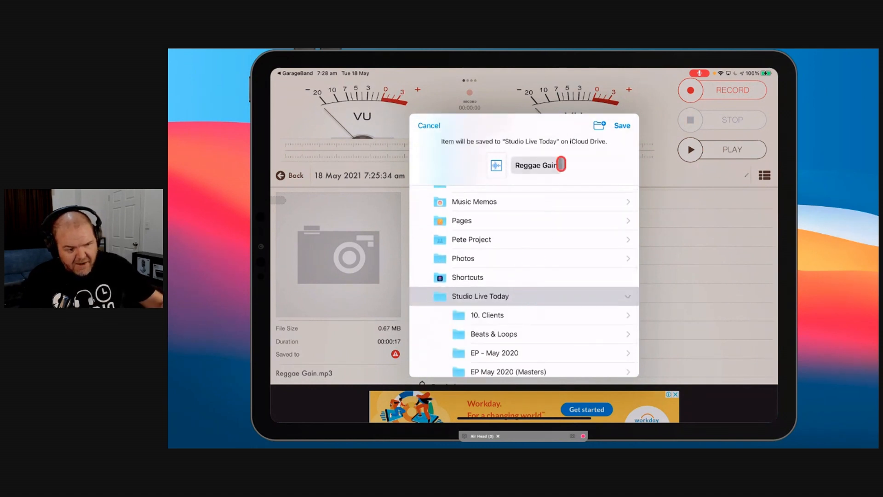
pyautogui.click(429, 125)
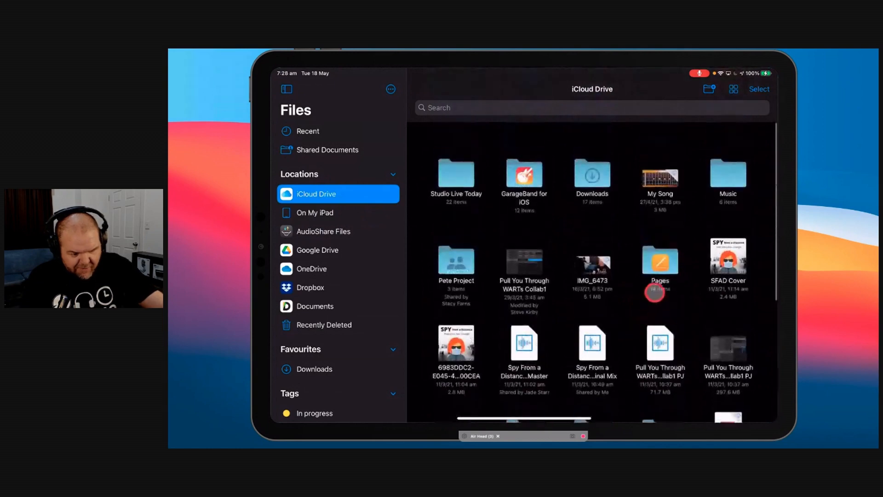
# Step: Open Studio Live Today in Files and confirm Reggae Gain (670 KB) is there
pyautogui.doubleClick(455, 175)
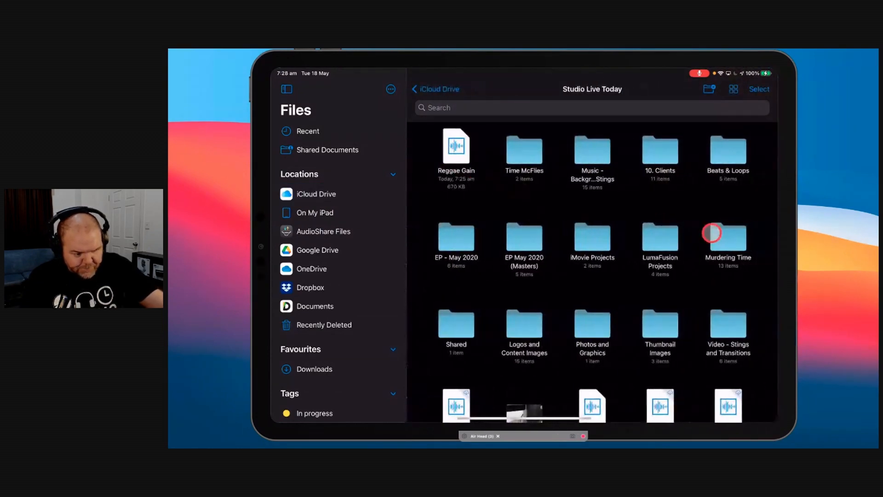
pyautogui.scroll(-3)
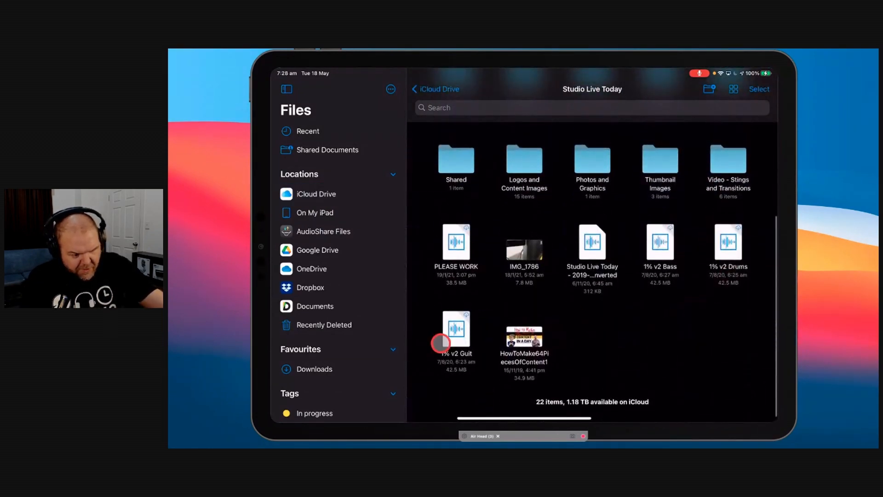
pyautogui.scroll(3)
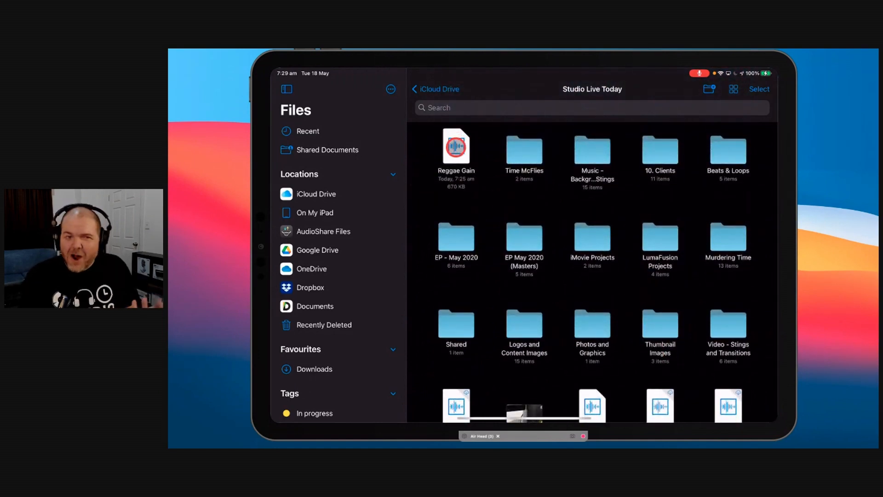
pyautogui.click(758, 89)
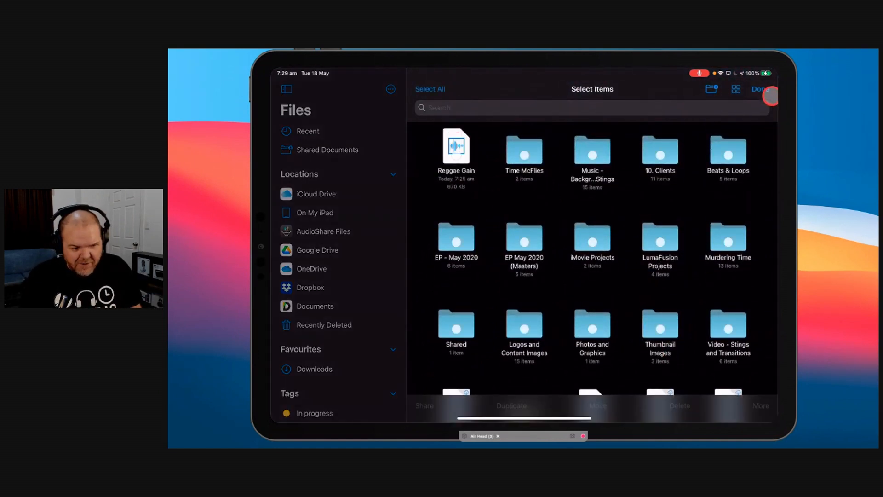
pyautogui.click(760, 88)
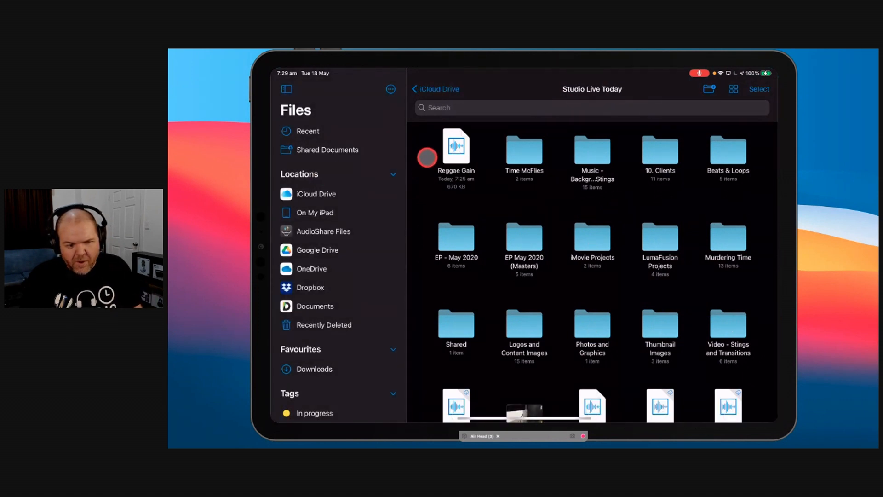
# Step: Preview the Reggae Gain MP3 in Quick Look and play it
pyautogui.click(456, 148)
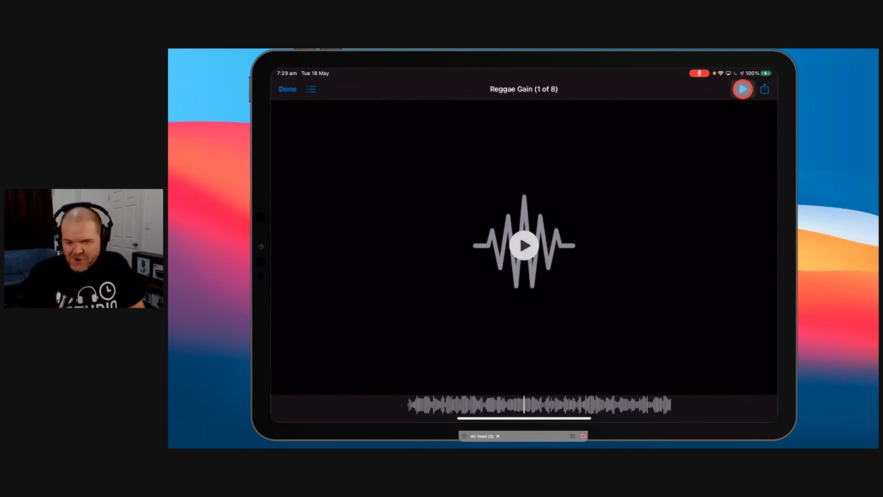
pyautogui.click(743, 89)
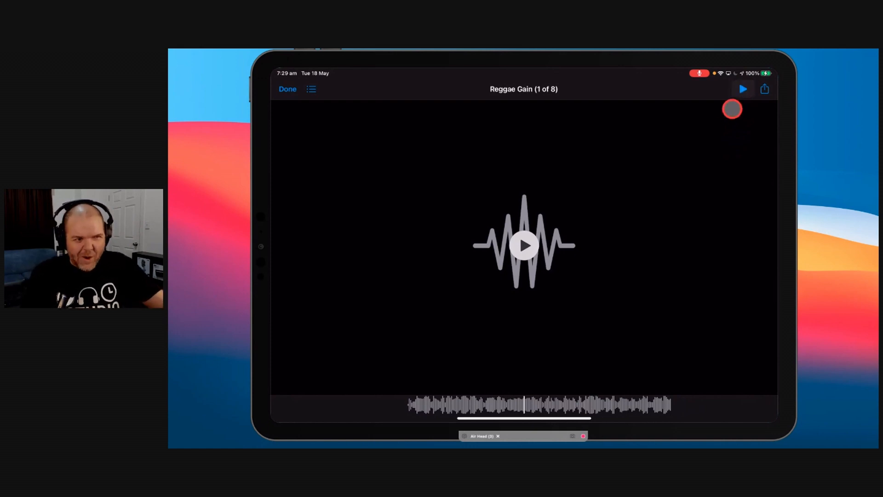